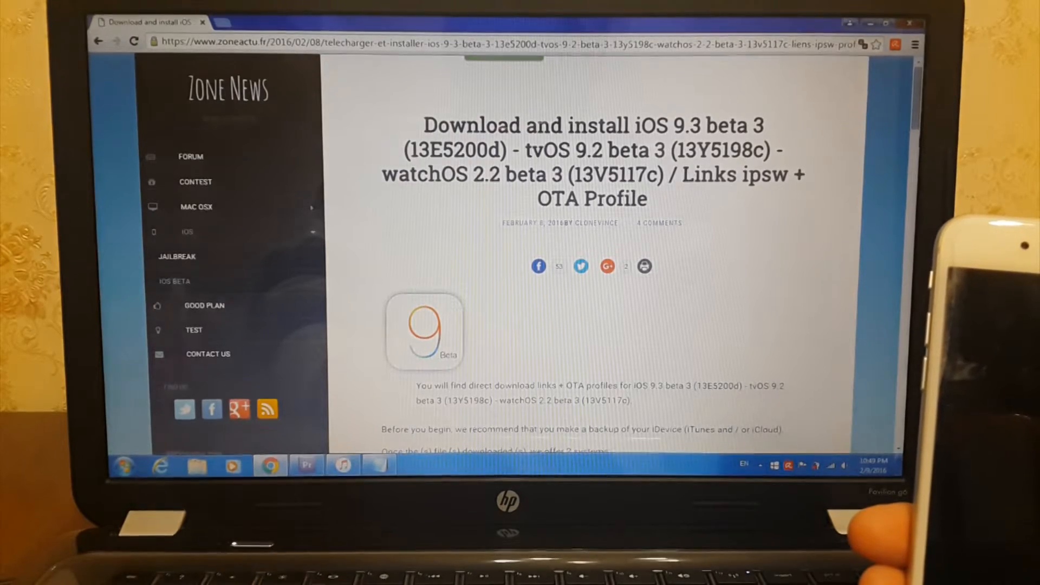
- Scroll the ZoneActu article down to the iPhone 6 iOS 9.3 beta 3 download link
scroll(down, 3)
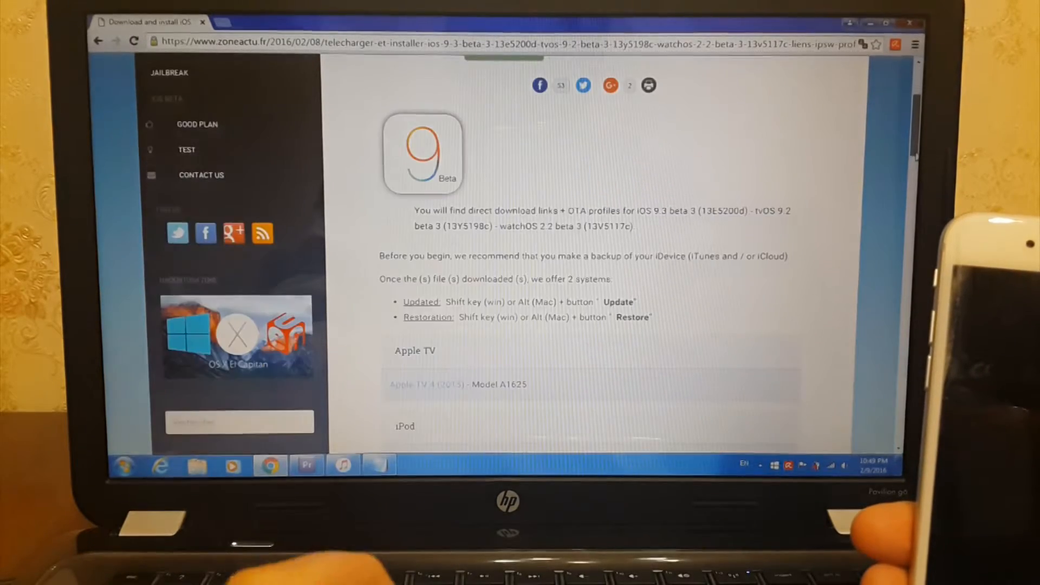
scroll(down, 3)
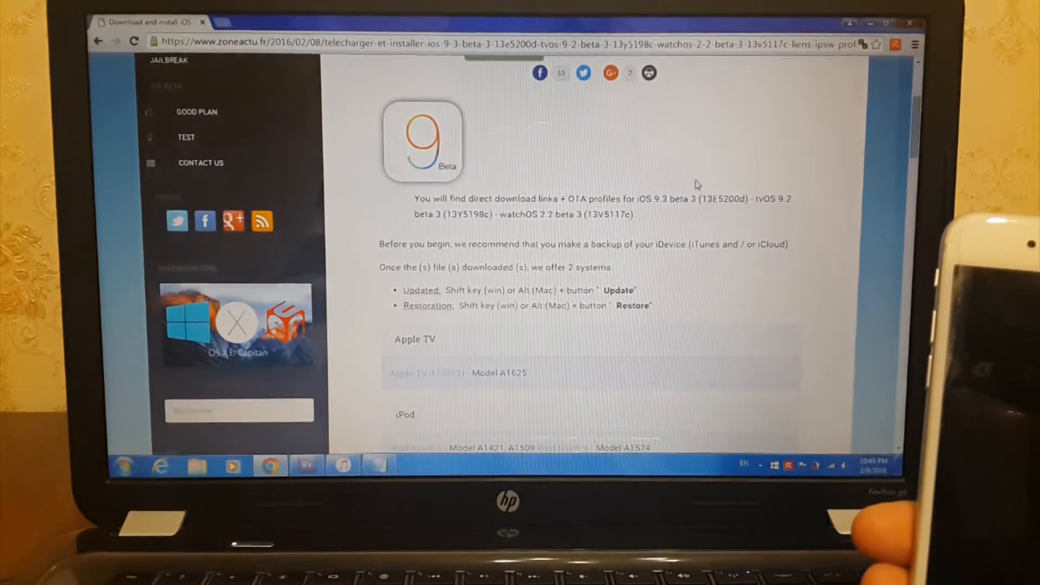
drag(635, 198, 688, 198)
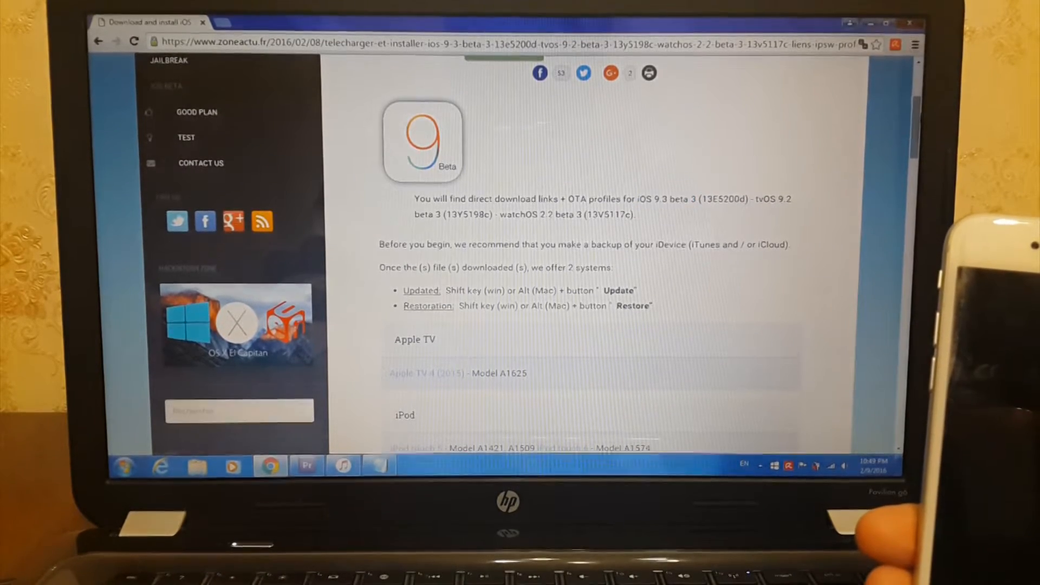
scroll(down, 3)
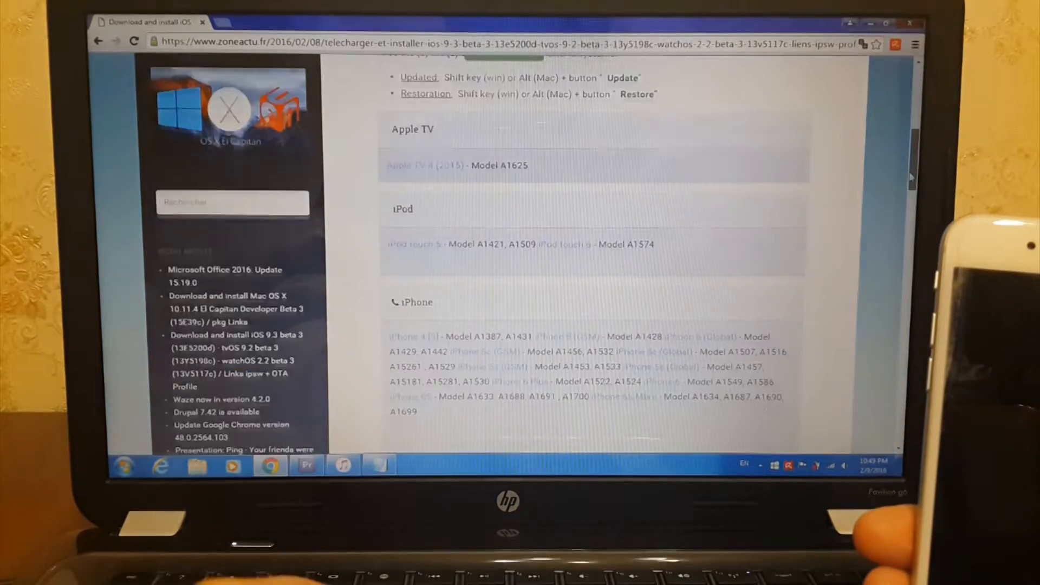
scroll(down, 3)
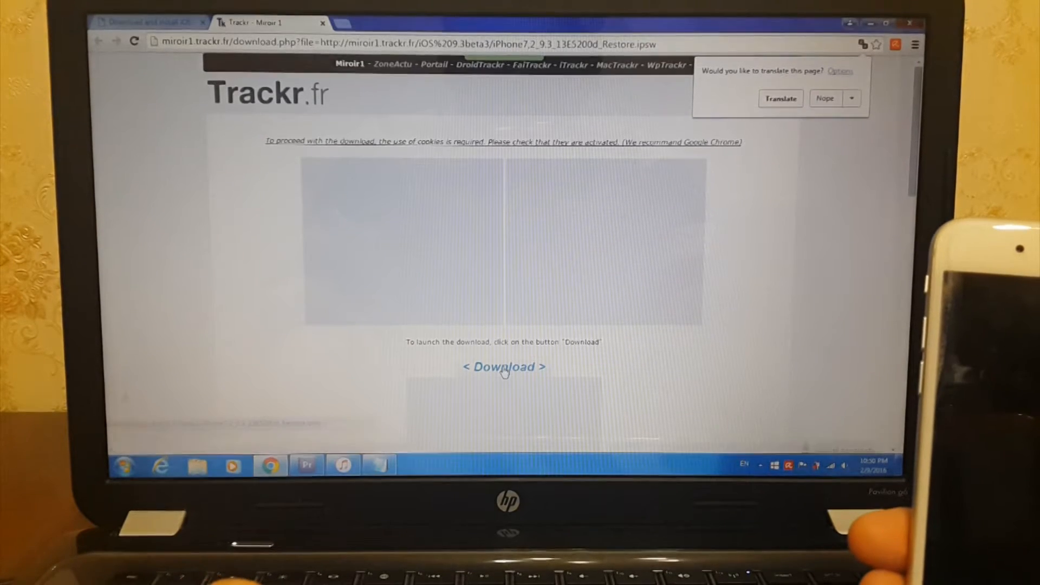
- Download the iPhone 6 restore file, start Restore iPhone, and dismiss the Find My iPhone warning
click(503, 367)
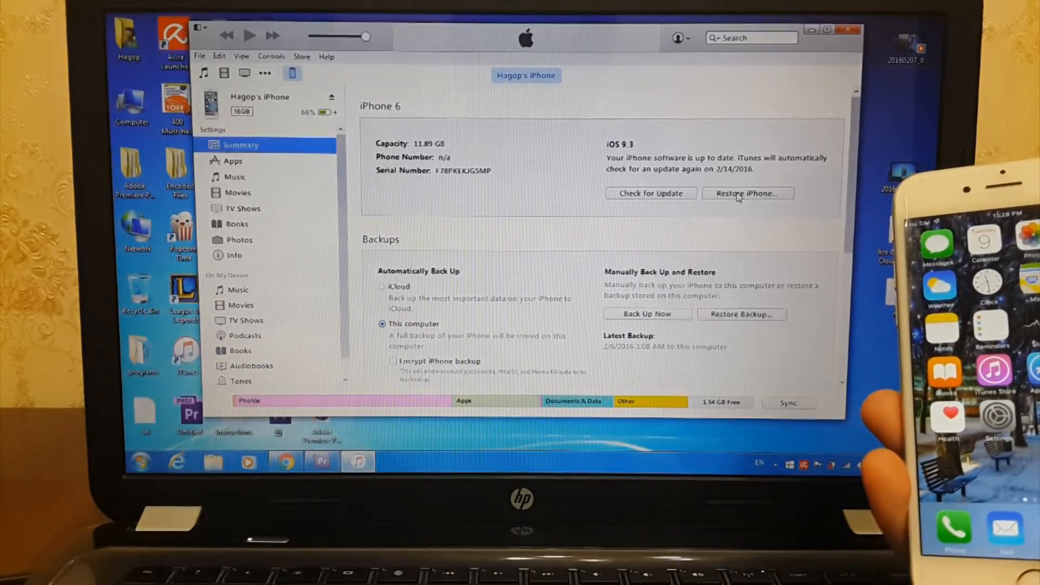
click(746, 193)
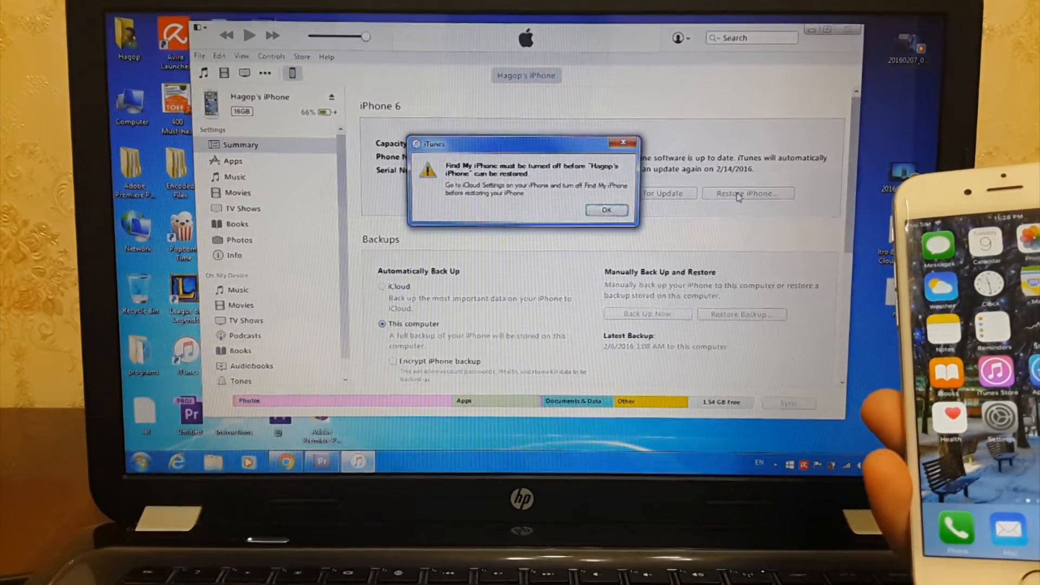
click(604, 210)
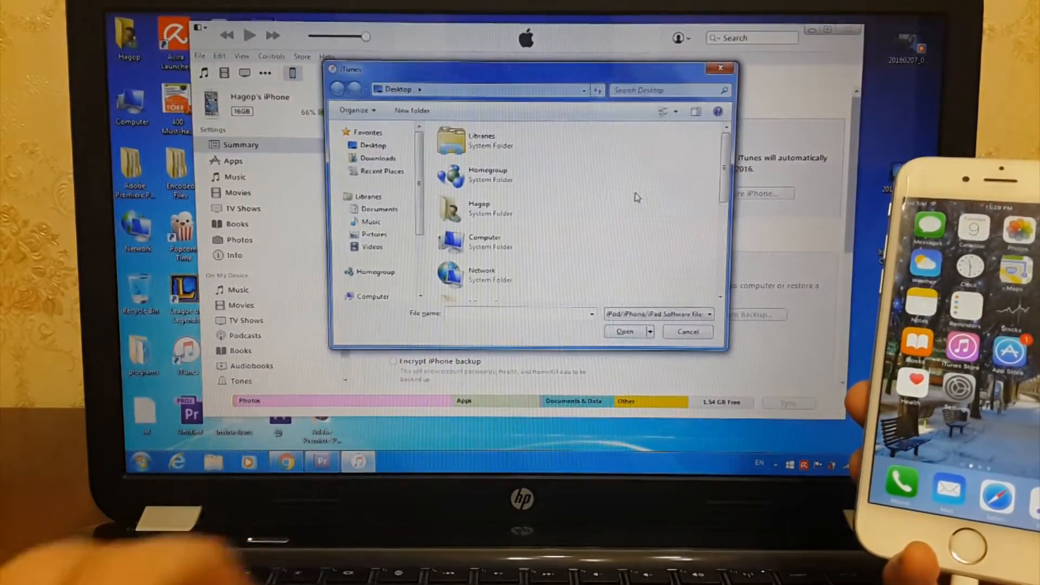
- Pick the iPhone7,2_9.3_13E5200d_Restore IPSW from the Desktop file list
scroll(down, 3)
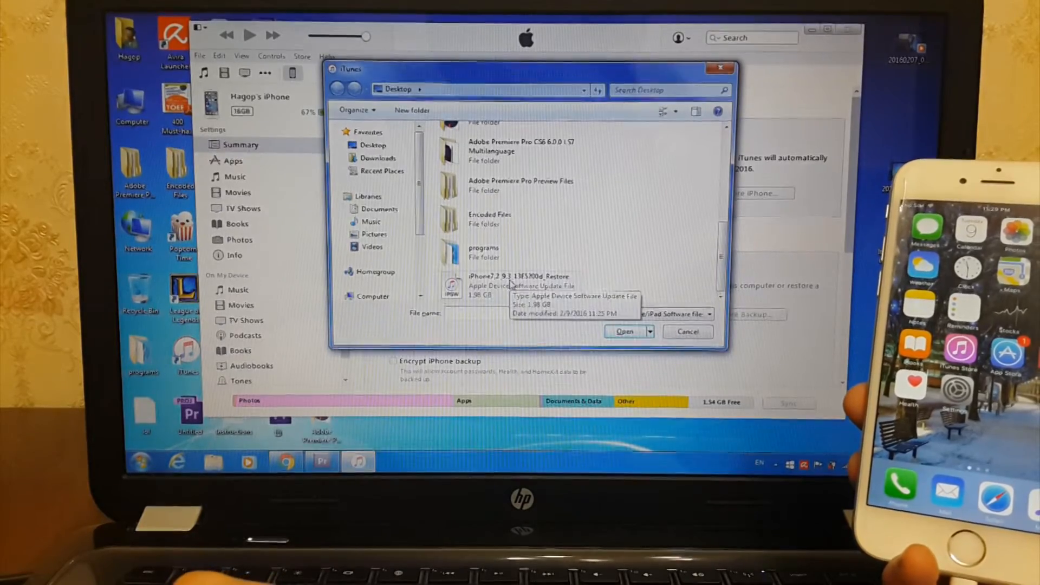
click(623, 331)
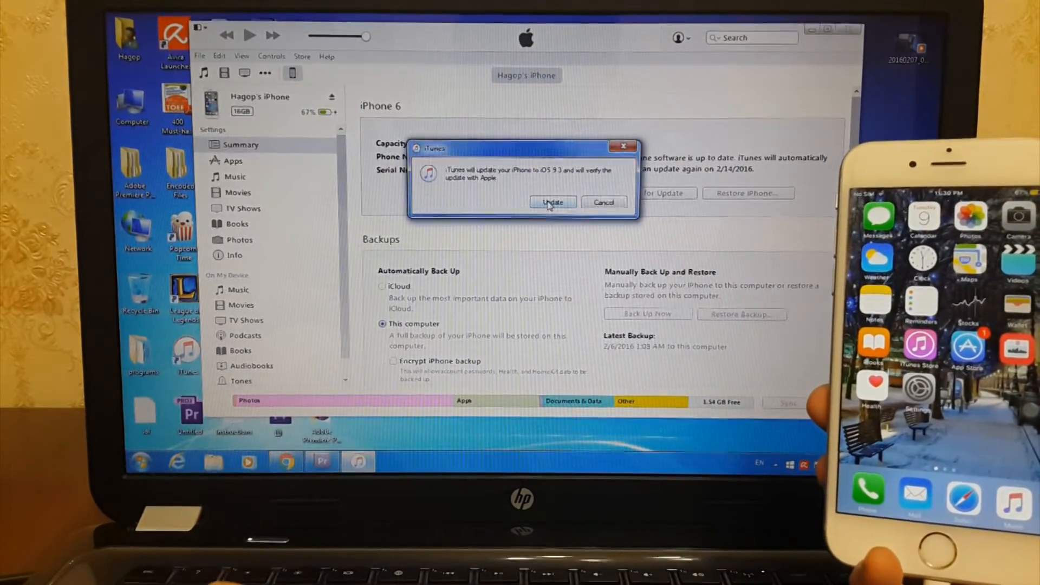
- Confirm updating the iPhone to iOS 9.3 in the iTunes dialog
click(552, 202)
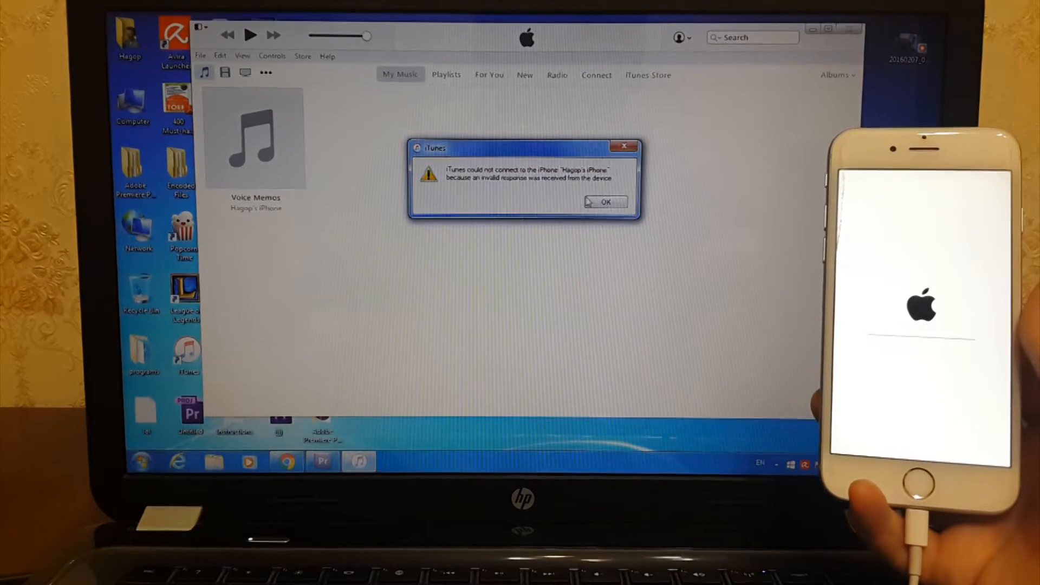
- Close the 'iTunes could not connect to the iPhone' error dialog
click(604, 202)
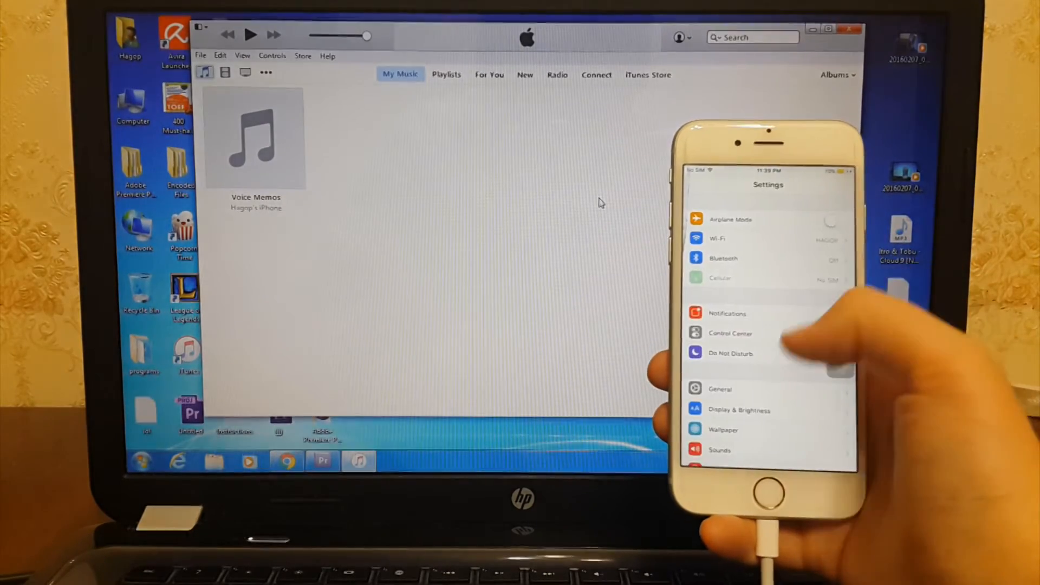
click(720, 389)
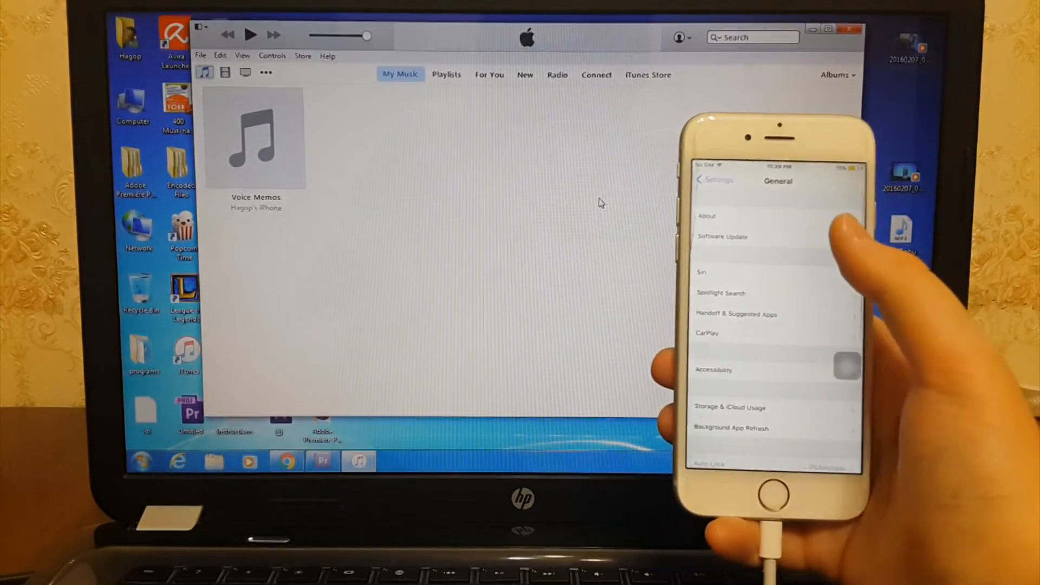